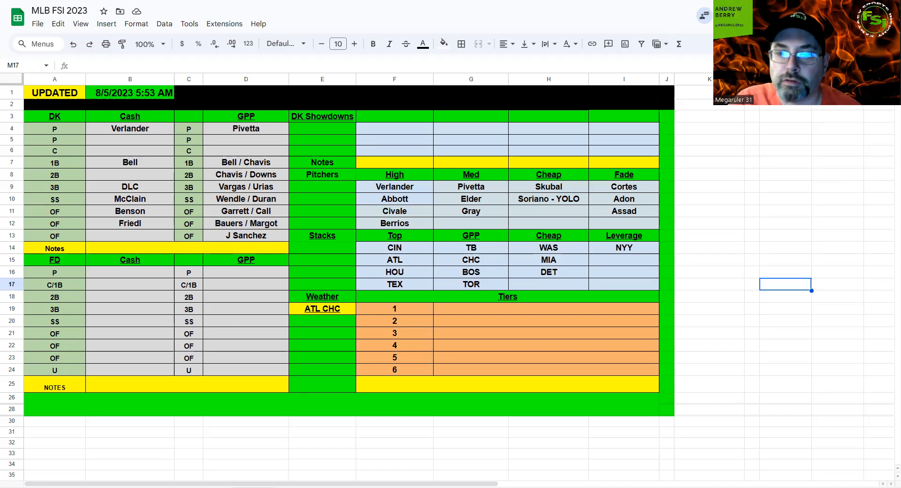
pyautogui.moveTo(821, 258)
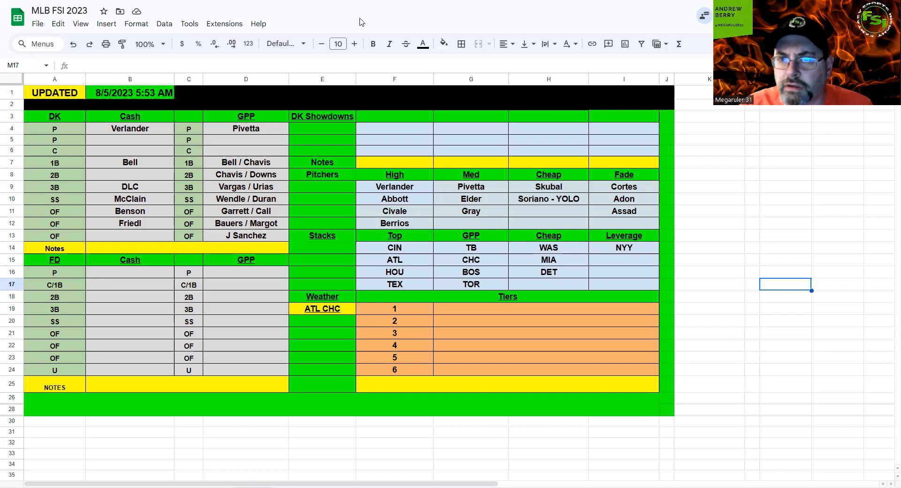
pyautogui.moveTo(641, 10)
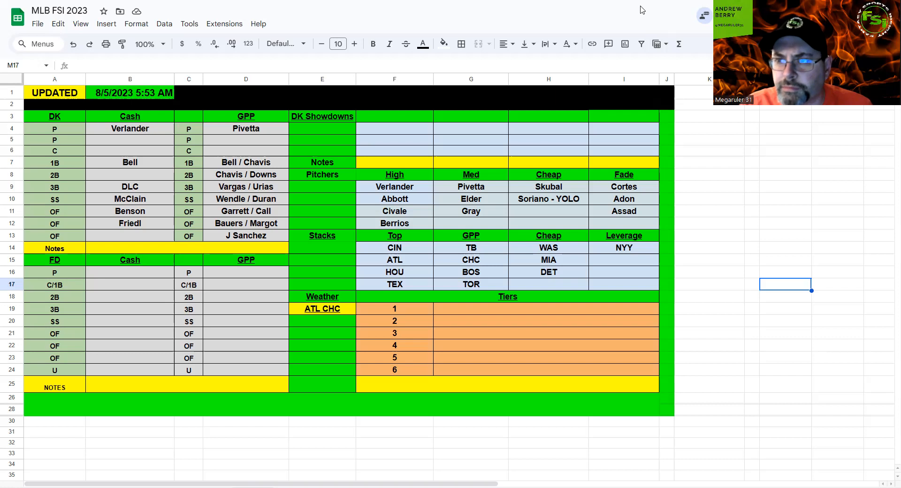